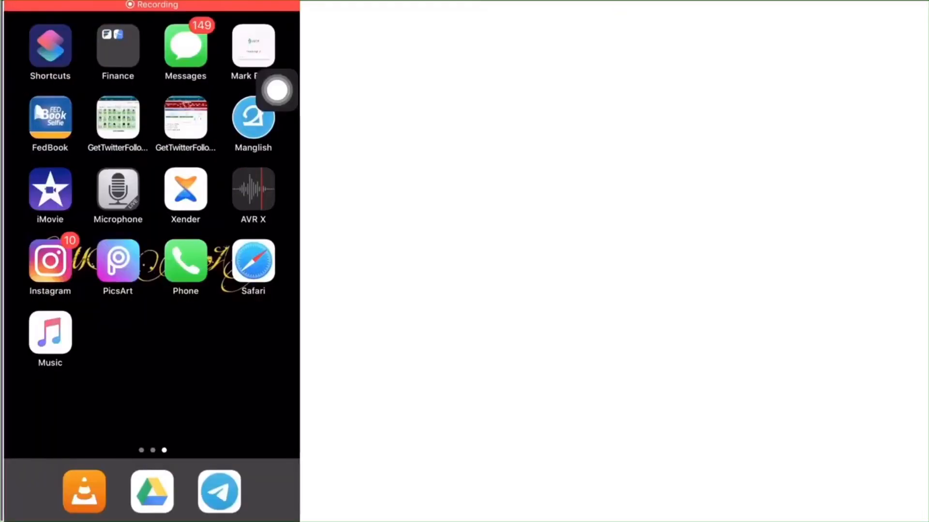
# Launch Telegram, search for the Get Public Link Bot and open its chat.
pyautogui.click(219, 492)
pyautogui.write('Get publ')
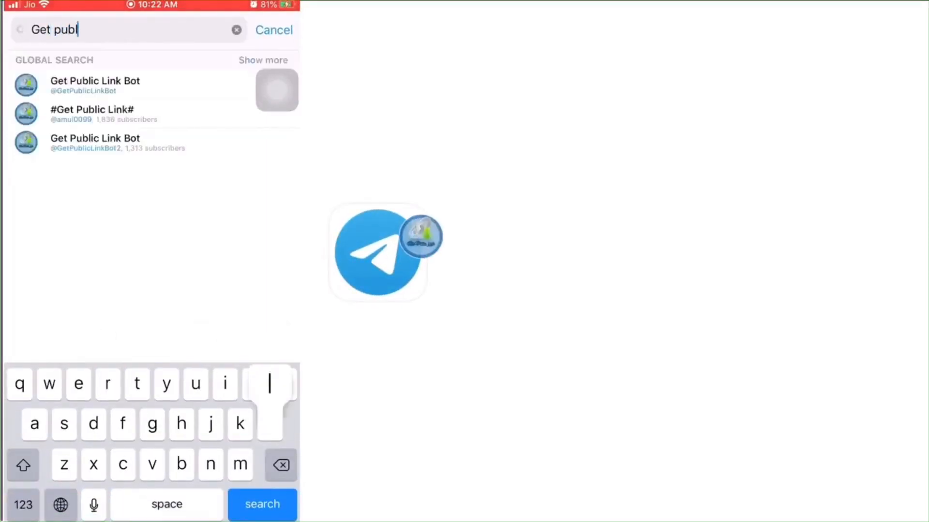
pyautogui.write('ic bot')
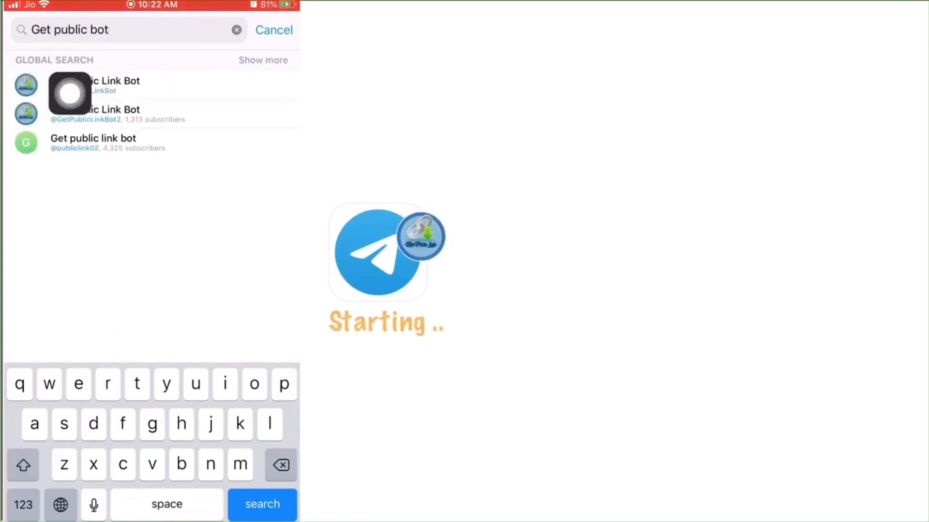
pyautogui.click(106, 81)
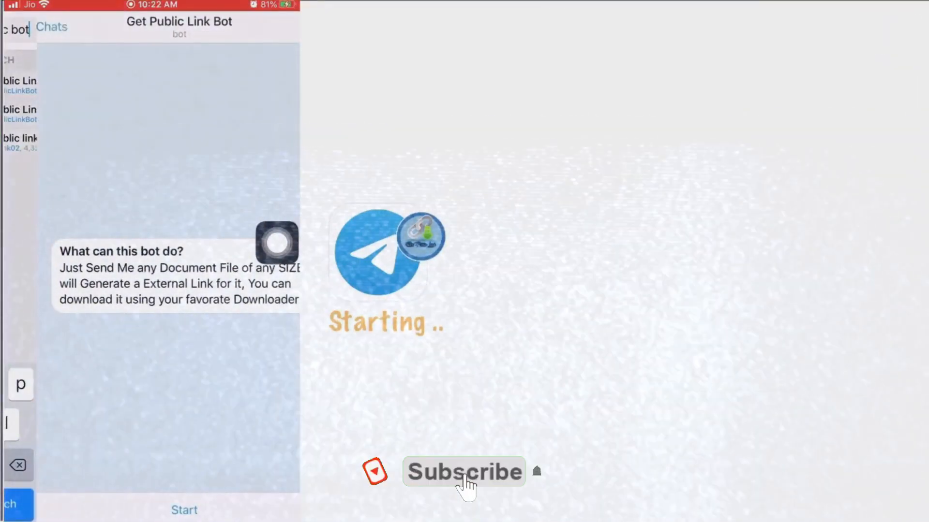
pyautogui.moveTo(543, 479)
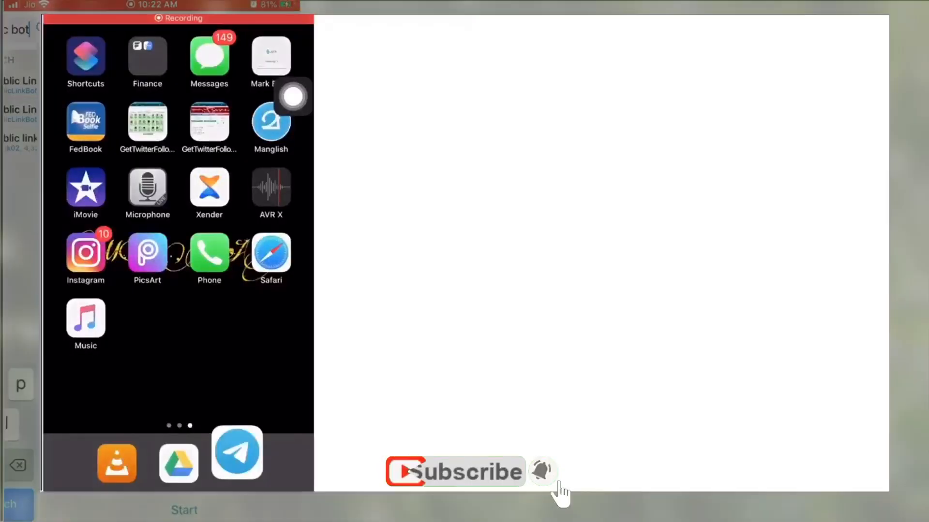
# Open Get Public Link Bot via 'Get public bot' search, start it, and open the Drive authentication link.
pyautogui.click(237, 452)
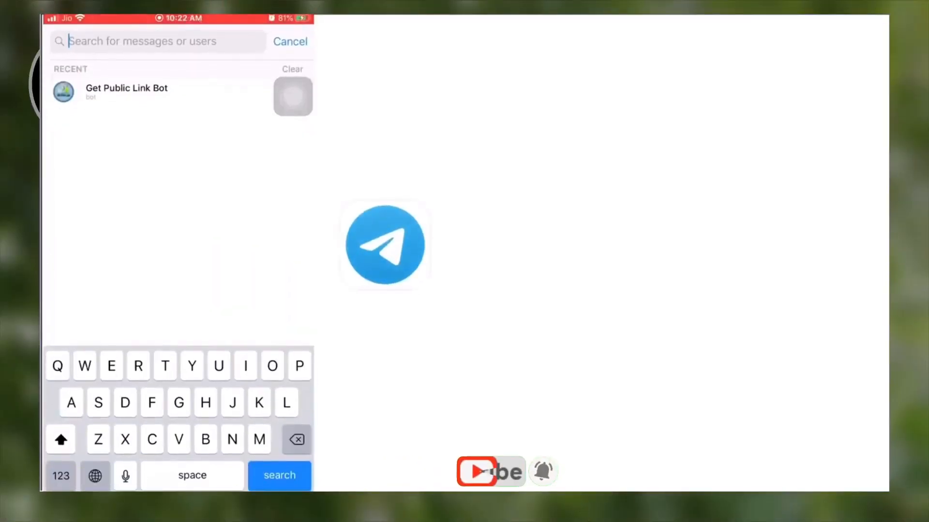
pyautogui.write('Get')
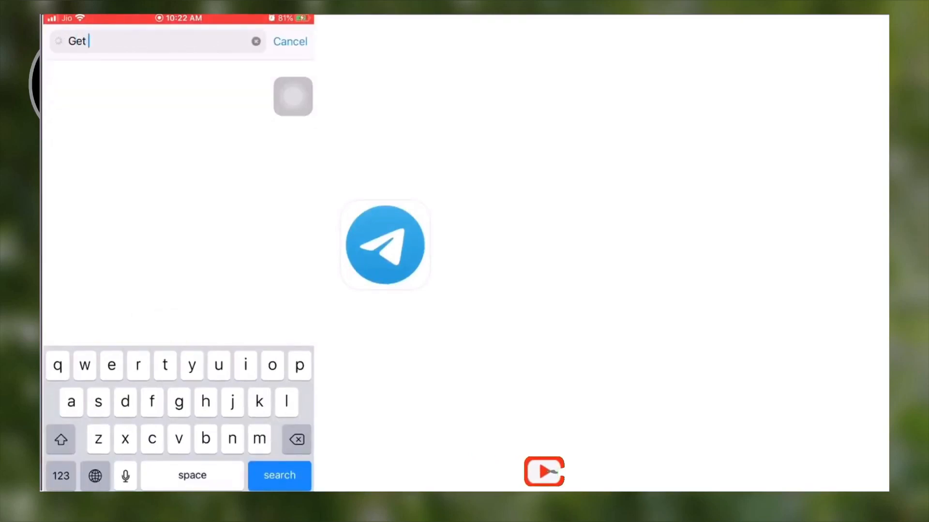
pyautogui.write('public bot')
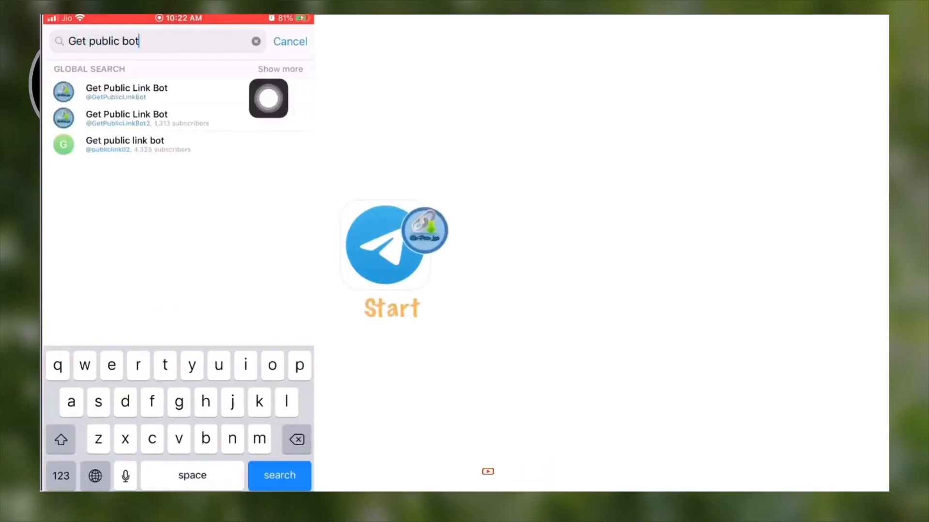
pyautogui.click(125, 92)
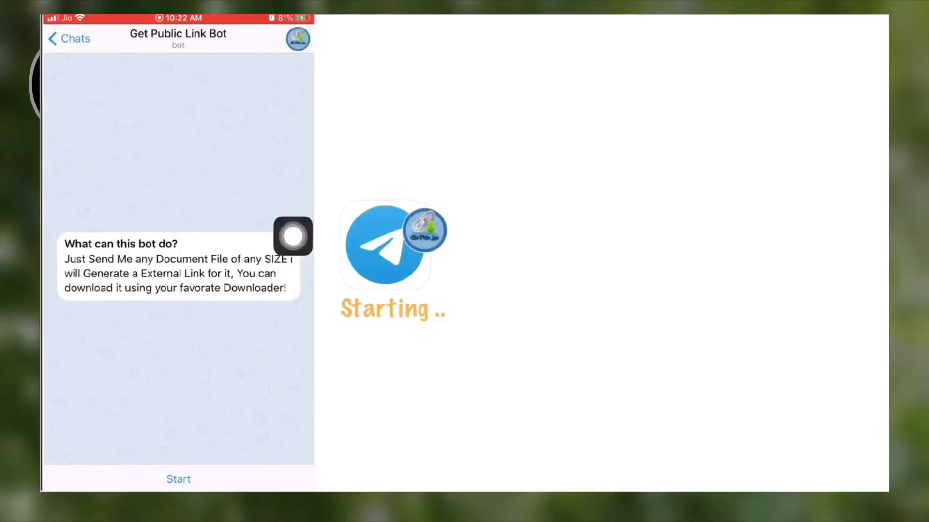
pyautogui.click(177, 479)
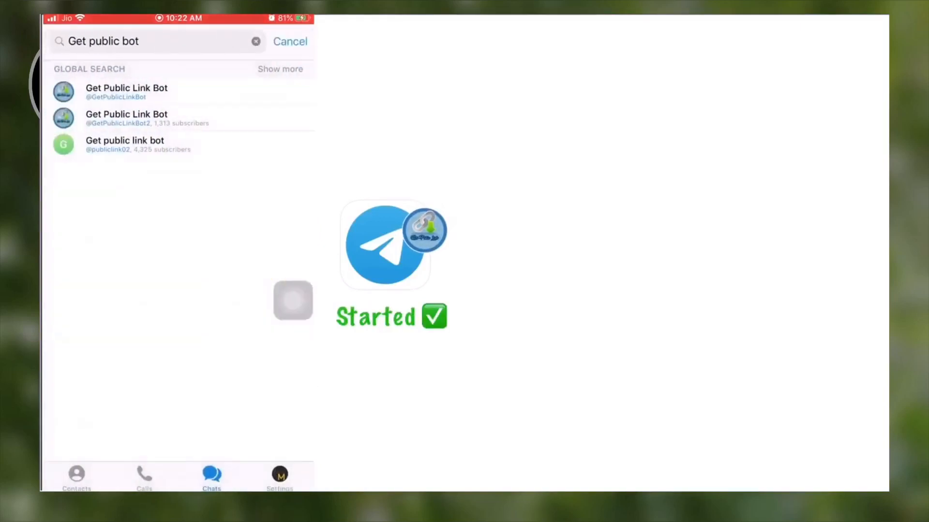
pyautogui.click(290, 40)
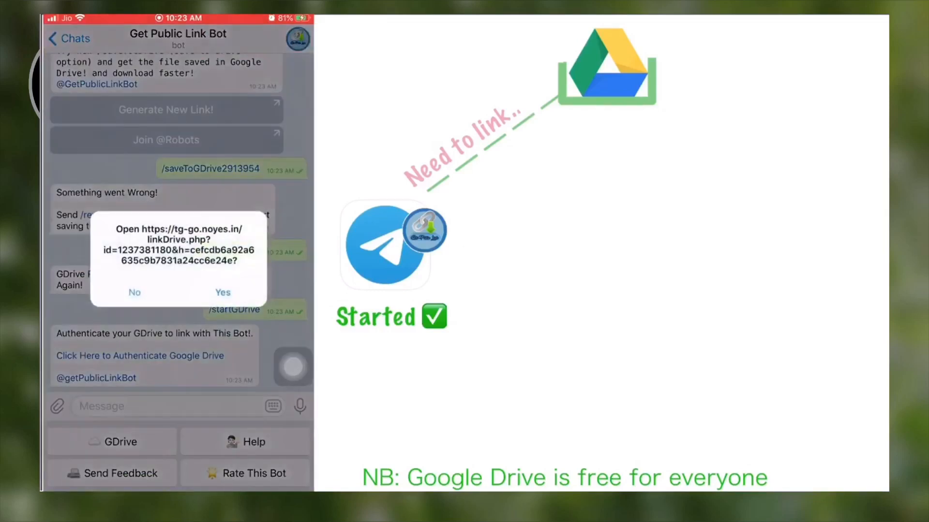
# Confirm opening the authentication link and allow the bot access to Google Drive.
pyautogui.click(223, 292)
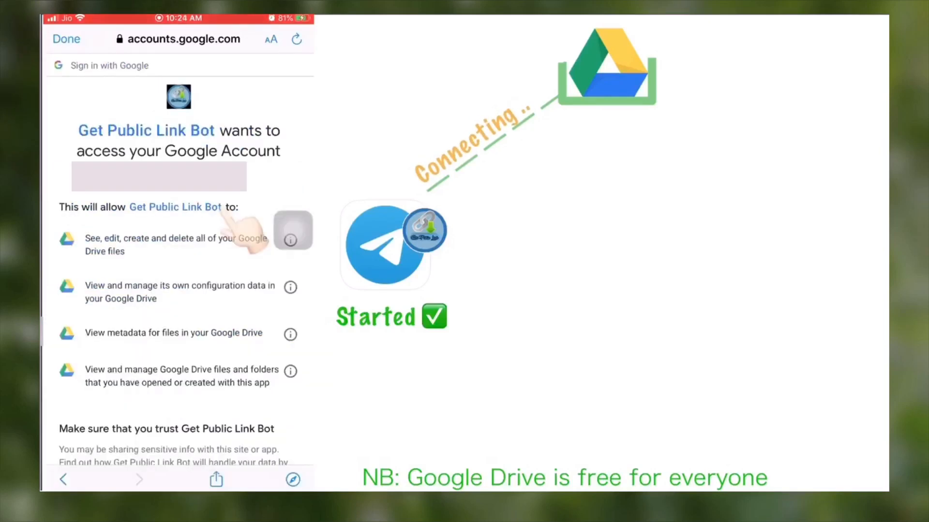
pyautogui.scroll(-3)
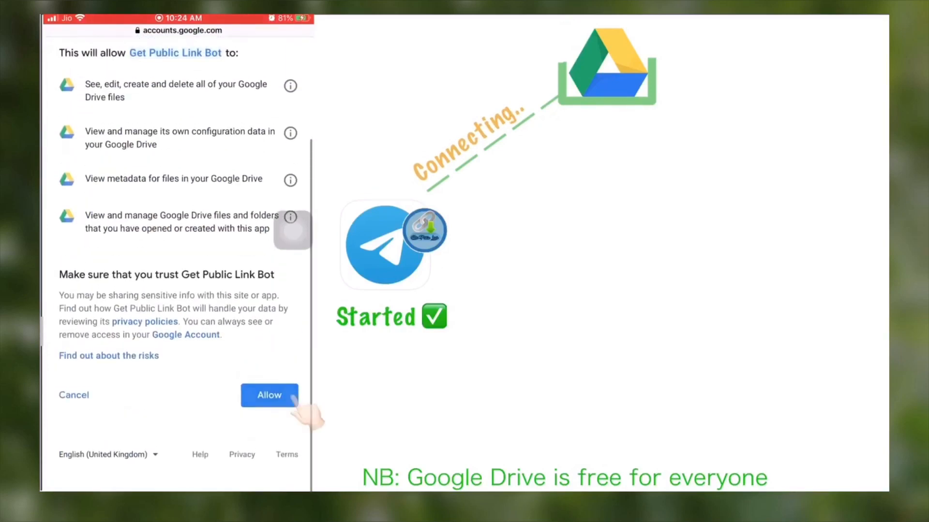
pyautogui.click(269, 395)
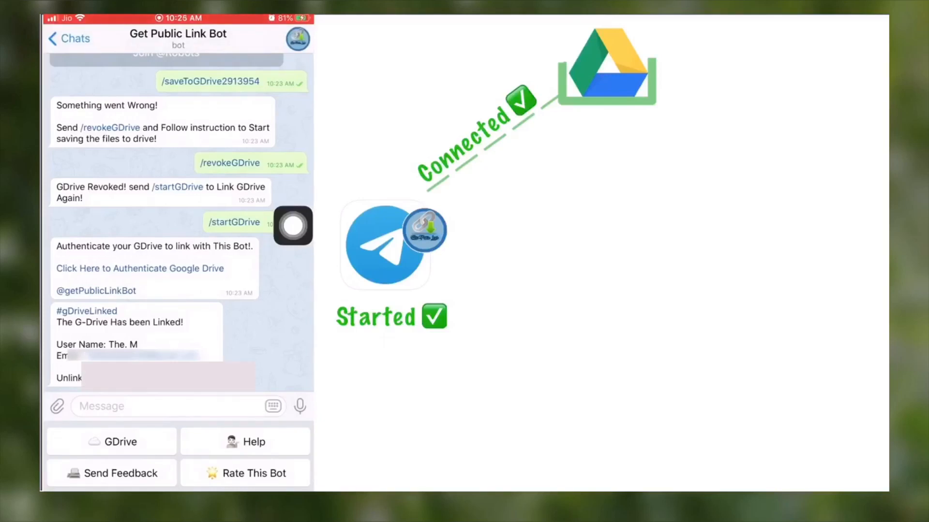
# Scroll up the bot chat to view the G-Drive linked confirmation.
pyautogui.scroll(3)
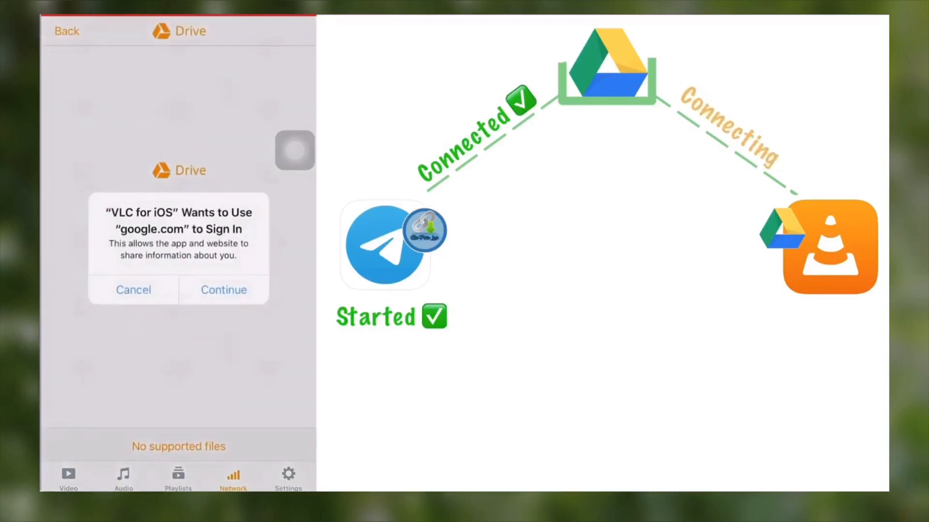
# Sign in to Google Drive in VLC and stream the 420 MB movie file.
pyautogui.click(223, 290)
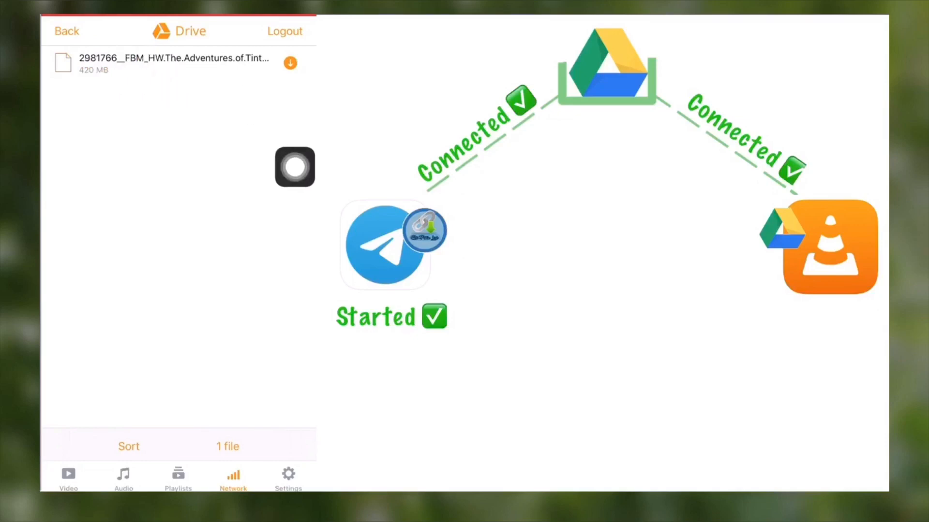
pyautogui.click(172, 63)
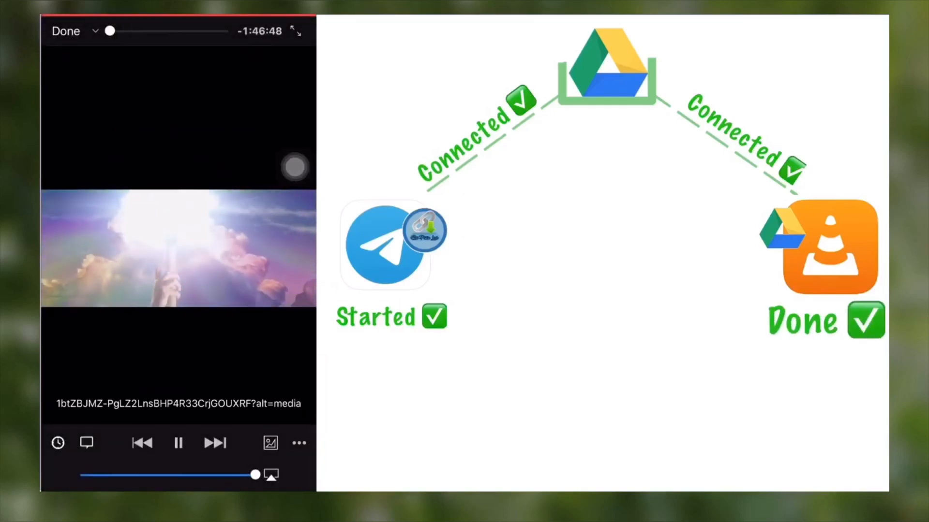
# Drag the playback slider forward to about 39 minutes into the movie.
pyautogui.moveTo(110, 30); pyautogui.dragTo(156, 30)
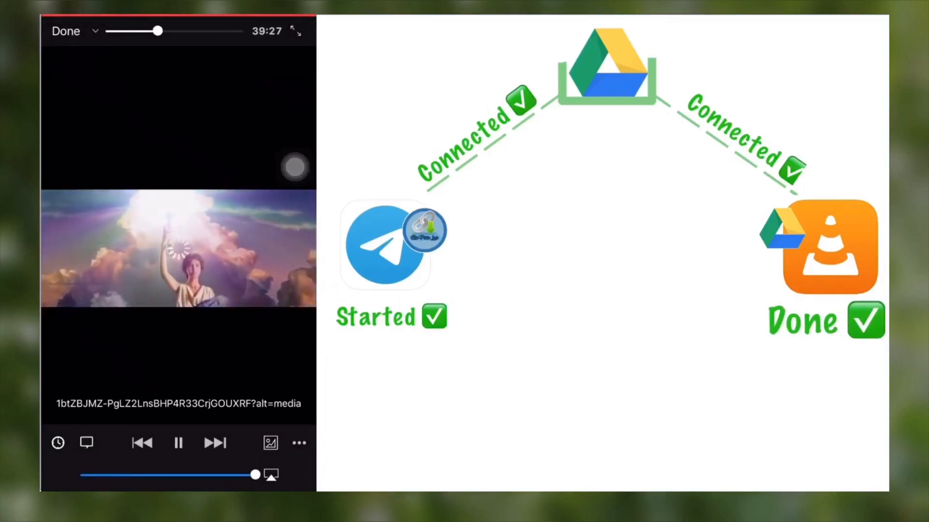
pyautogui.moveTo(157, 30); pyautogui.dragTo(216, 30)
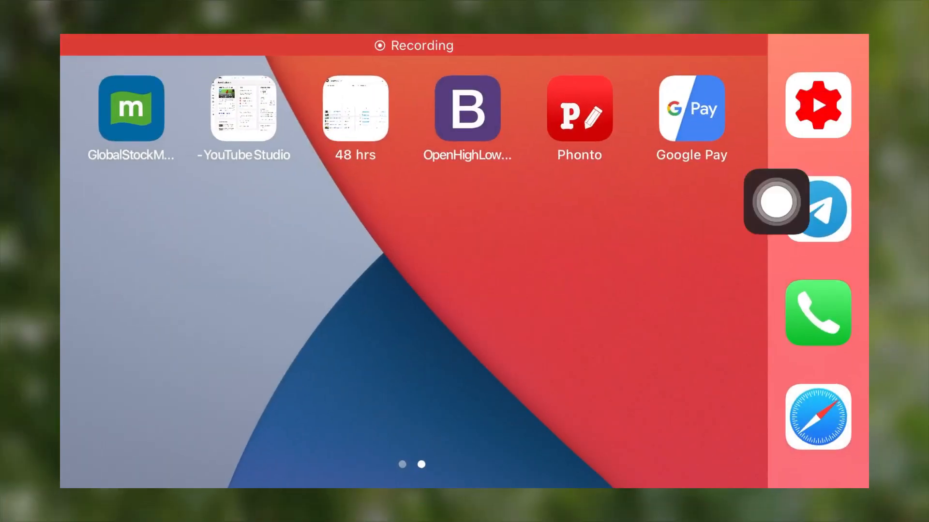
# Return to Telegram, browse the MAJAZ Tech Channel's media, and open the MAJAZ Tech group.
pyautogui.click(818, 210)
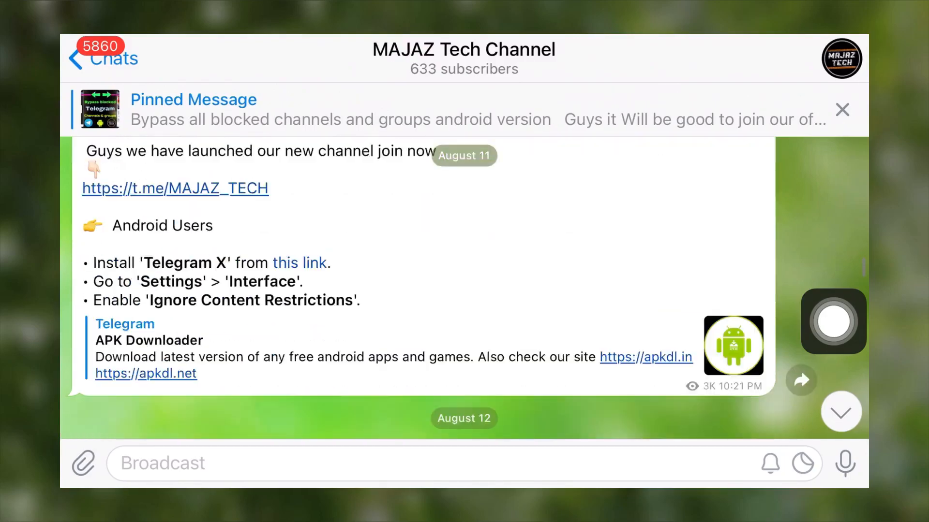
pyautogui.scroll(-3)
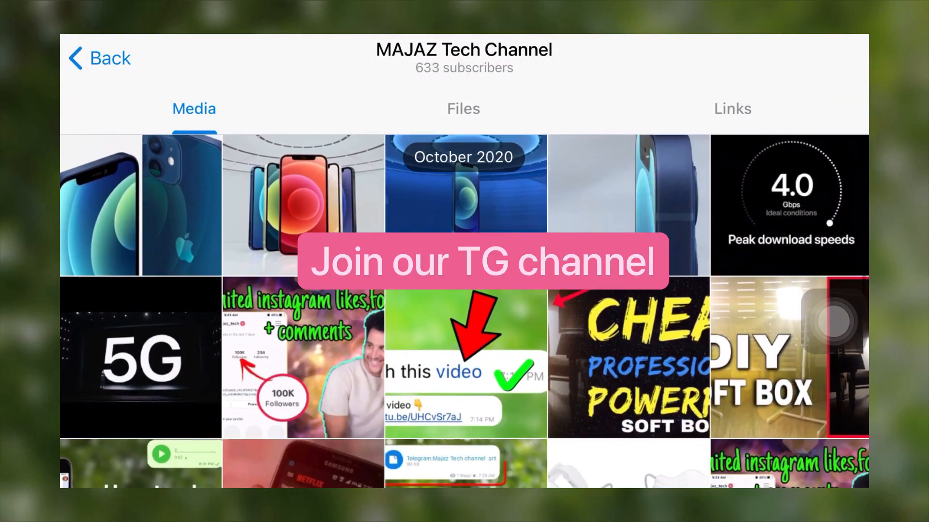
pyautogui.scroll(-3)
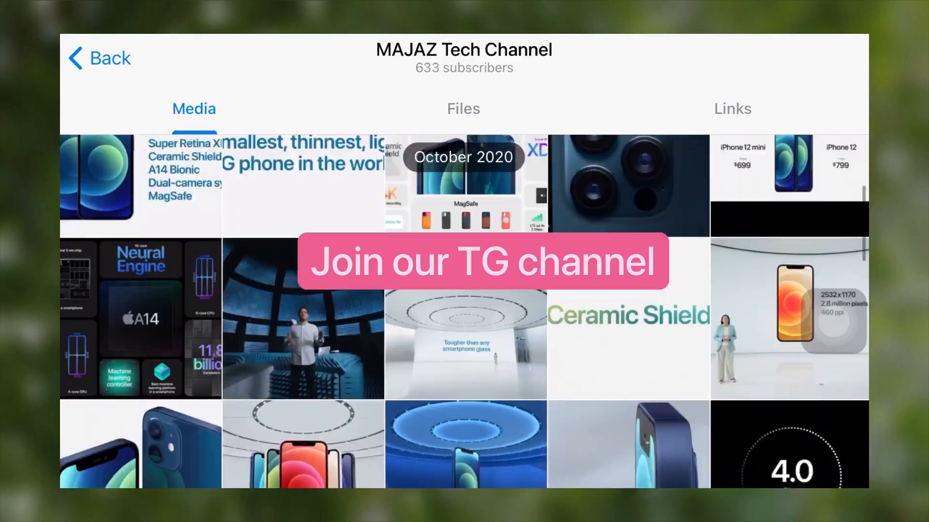
pyautogui.click(100, 58)
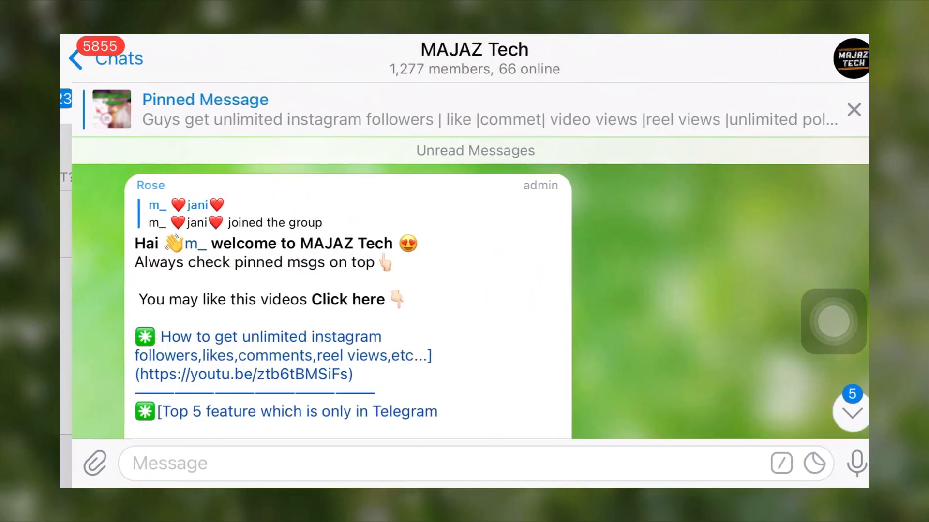
pyautogui.scroll(-3)
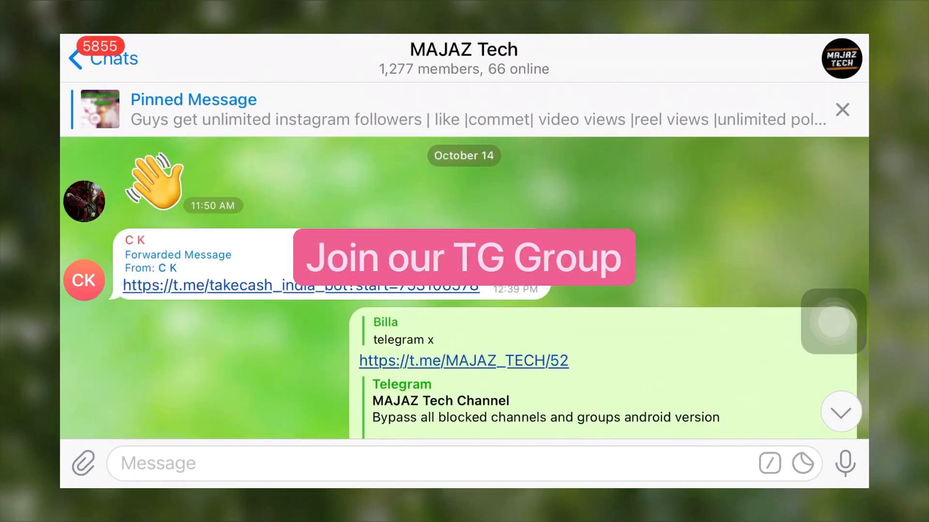
pyautogui.scroll(-3)
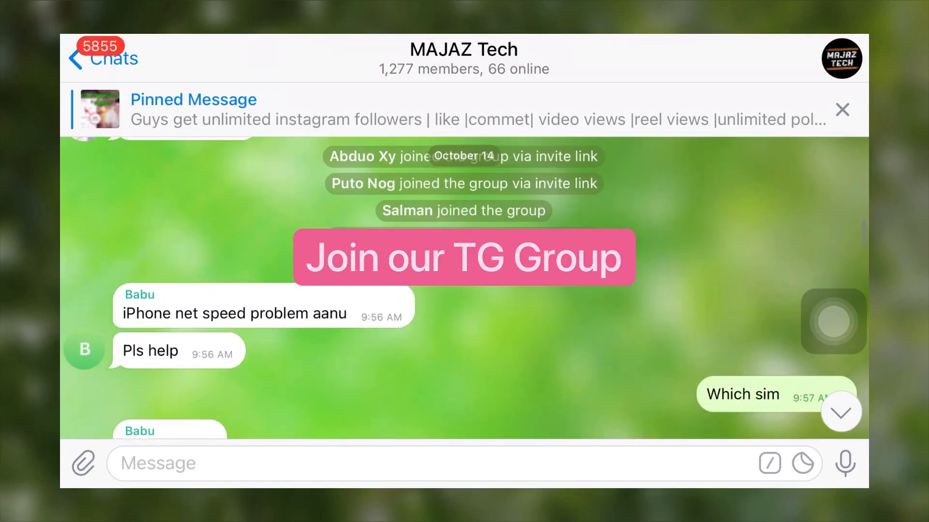
pyautogui.scroll(3)
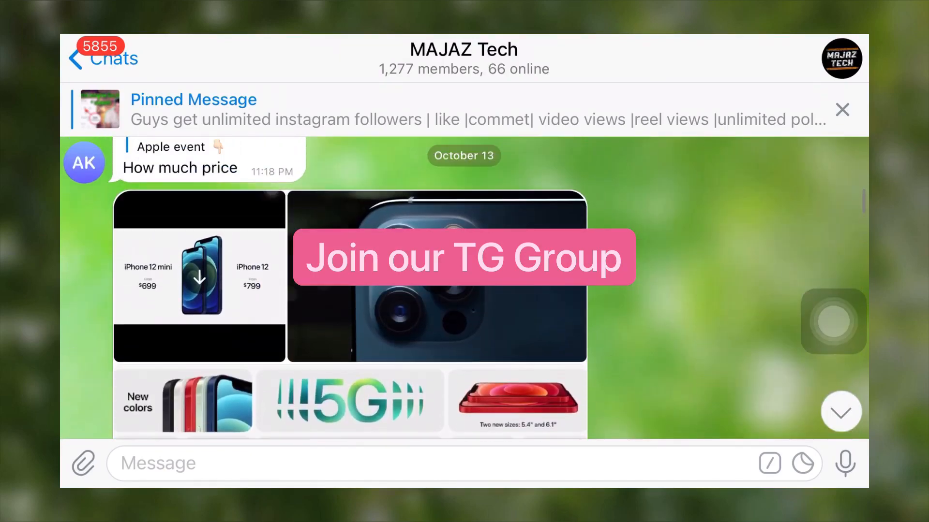
pyautogui.scroll(-3)
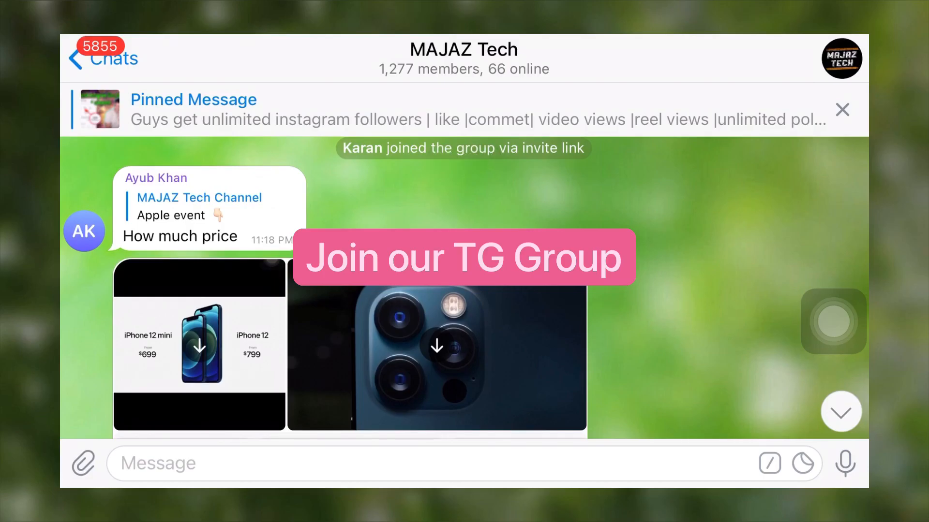